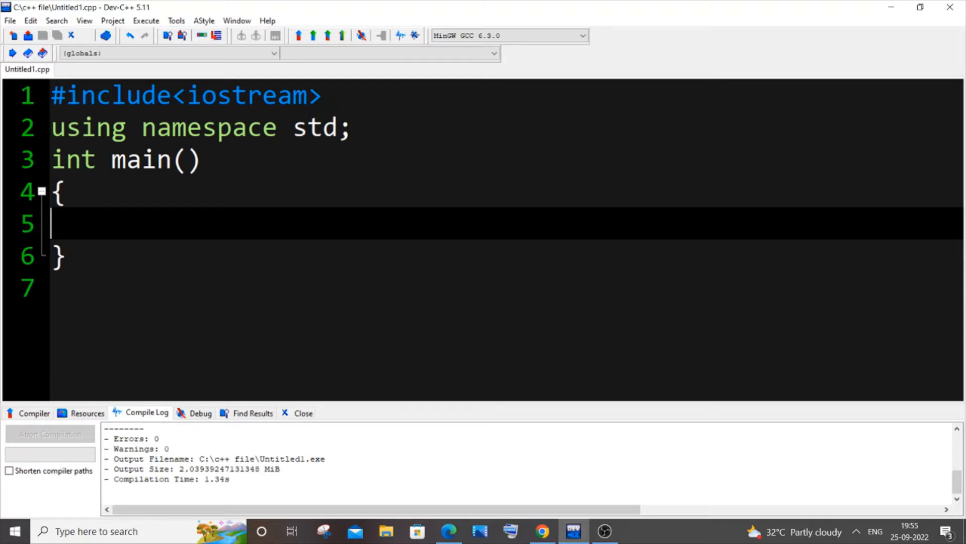
- Declare string s and read a line into it with getline(cin,s)
{"action": "type", "text": "str"}
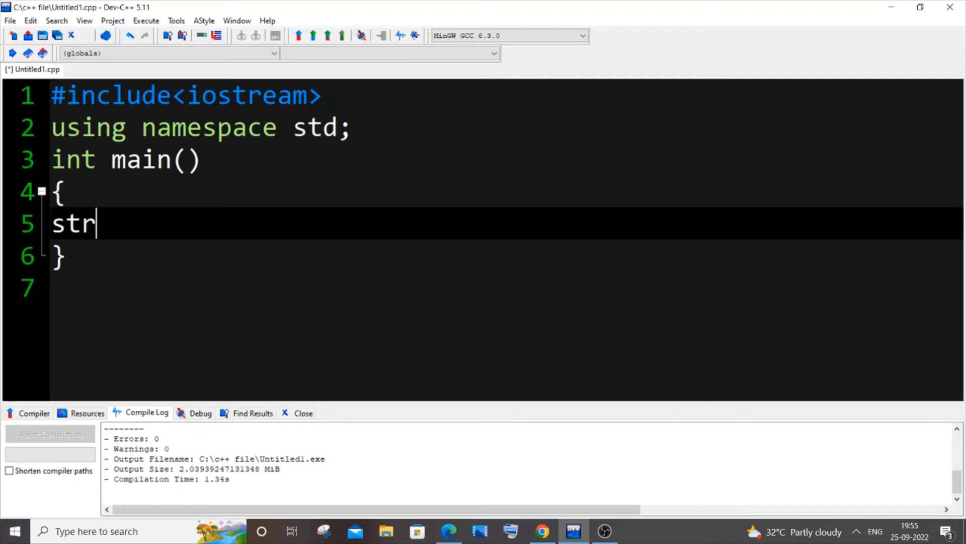
{"action": "type", "text": "ing s;"}
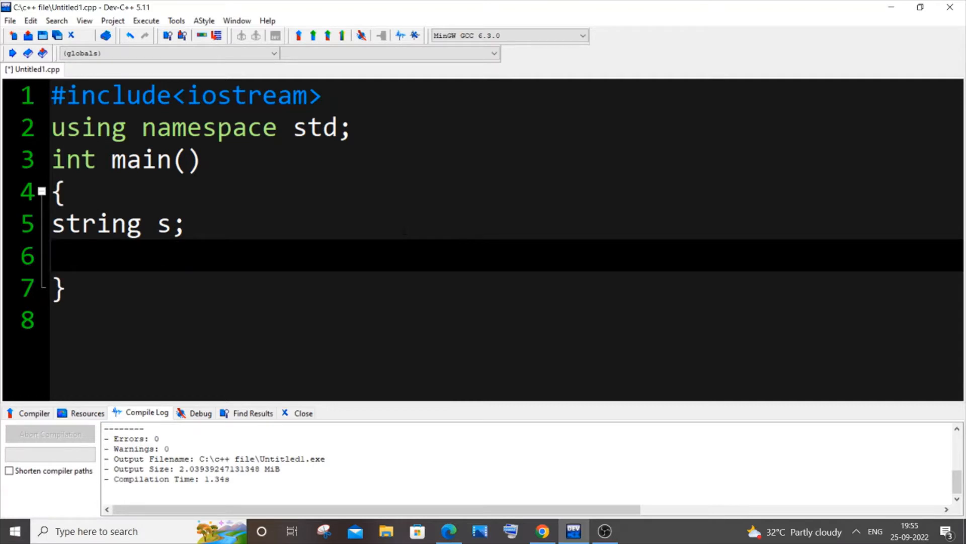
{"action": "type", "text": "getline"}
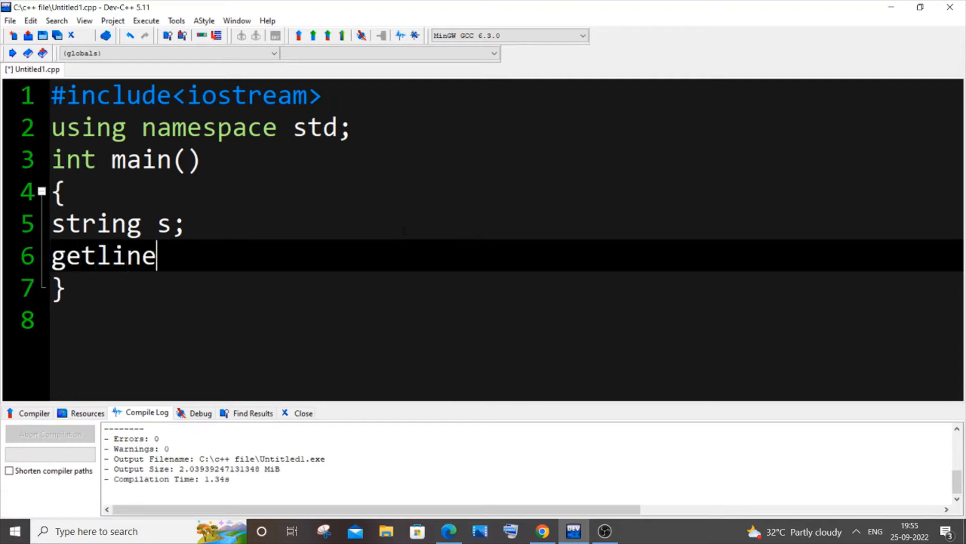
{"action": "type", "text": "()"}
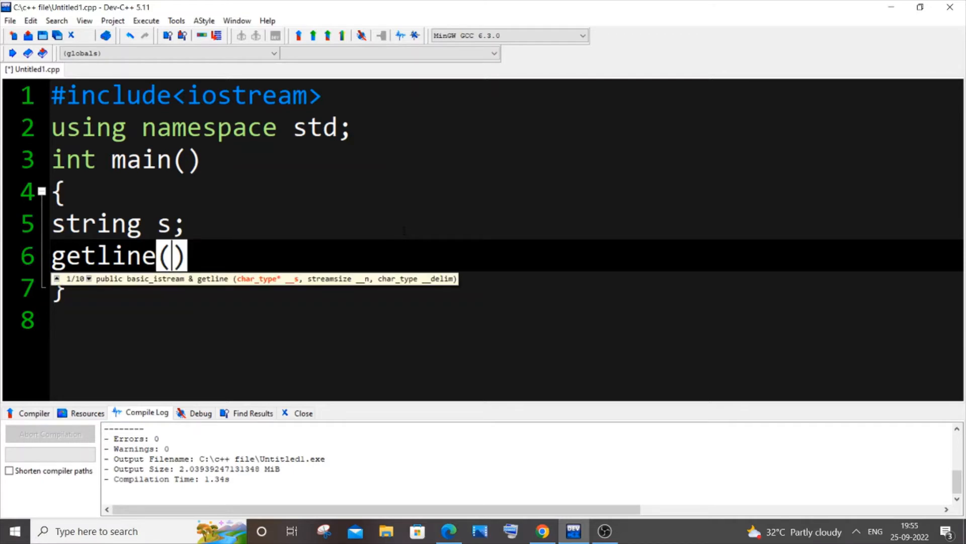
{"action": "type", "text": "cin"}
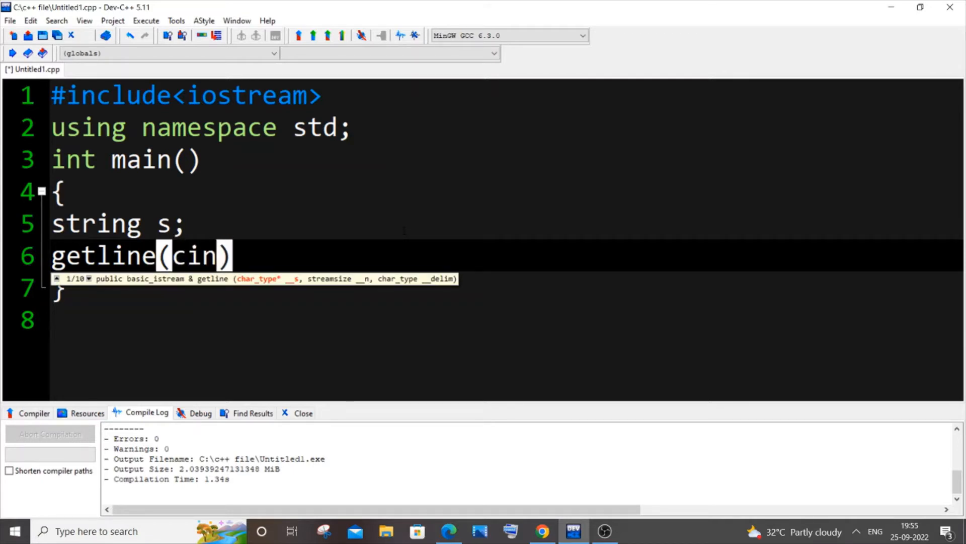
{"action": "type", "text": ","}
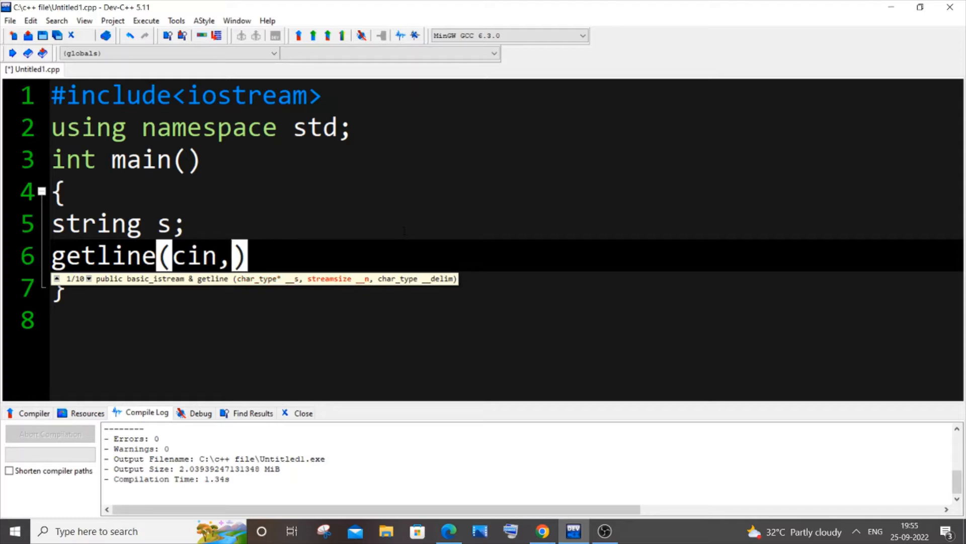
{"action": "type", "text": "s"}
{"action": "type", "text": "cout"}
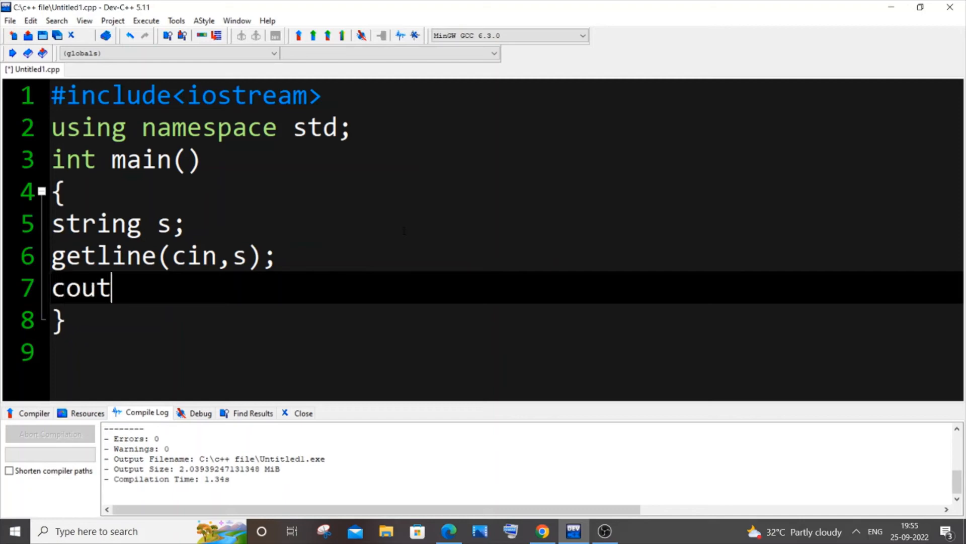
- Write cout<<"our string is : "<<s<<endl; to print the string
{"action": "type", "text": "<<\"o\""}
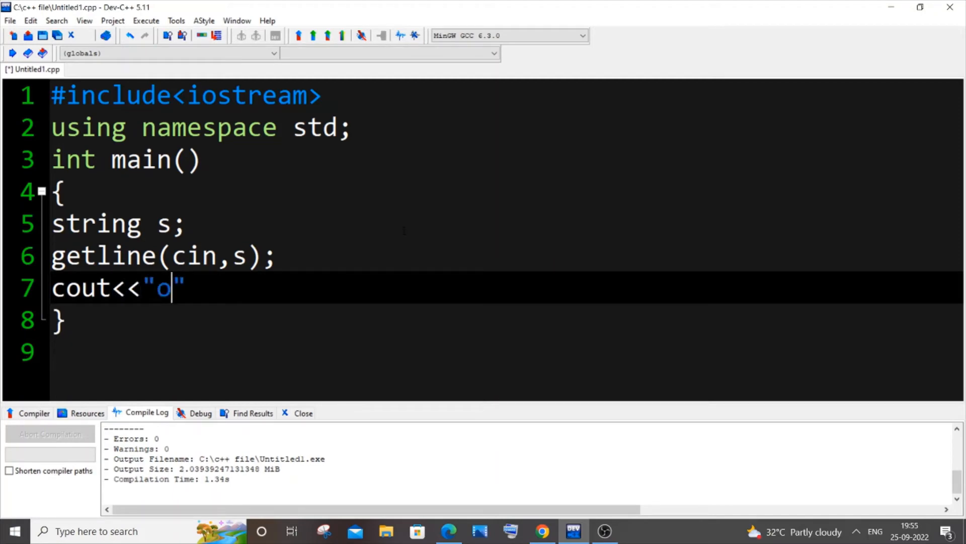
{"action": "type", "text": "ur string"}
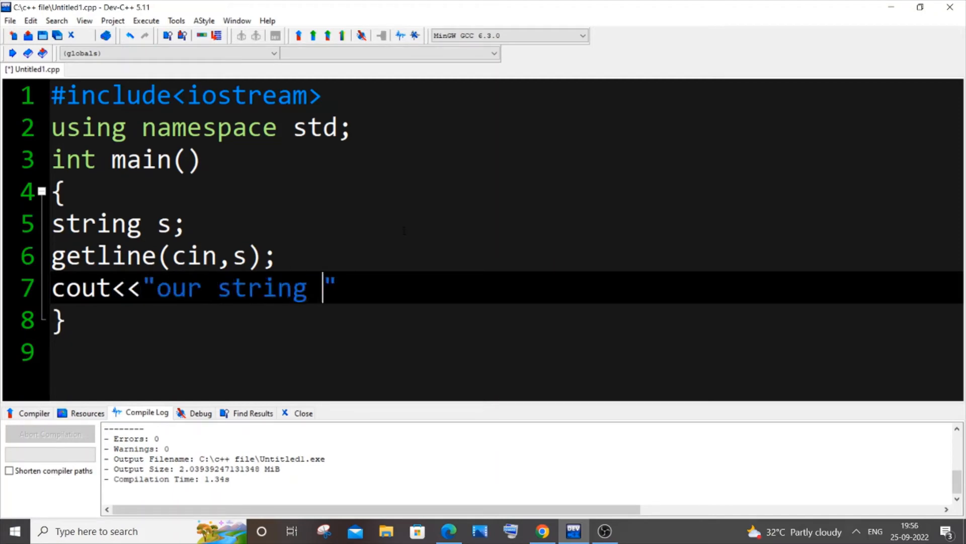
{"action": "type", "text": "is :"}
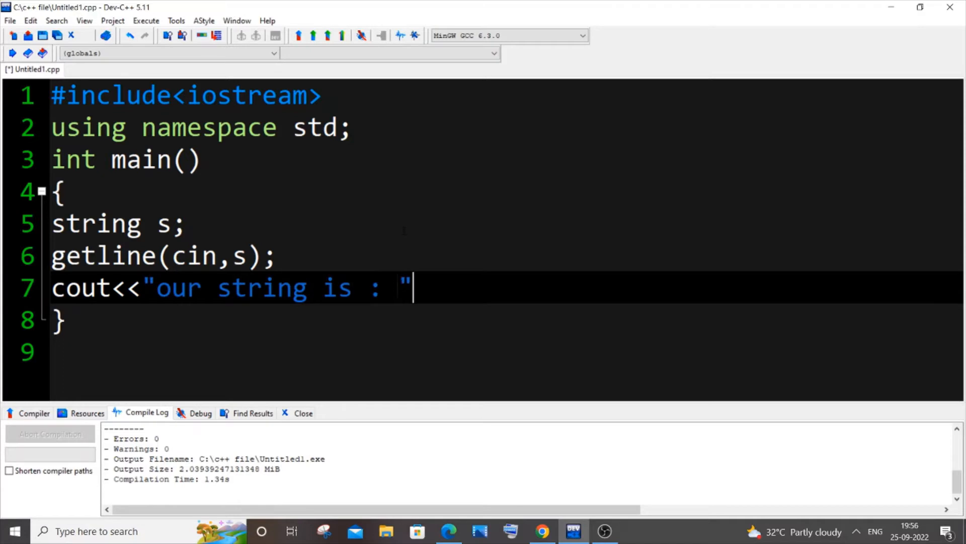
{"action": "type", "text": "<<s<<ed"}
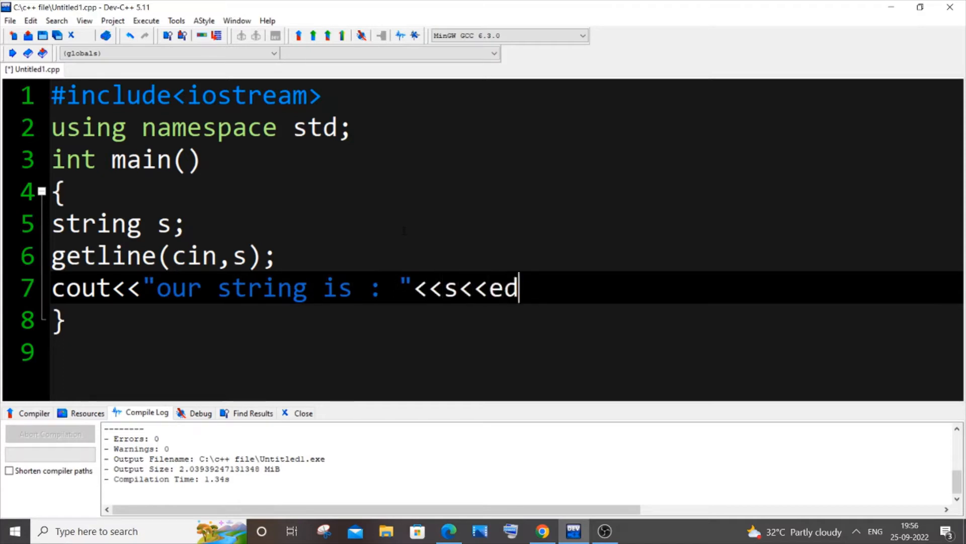
{"action": "type", "text": "ndl;"}
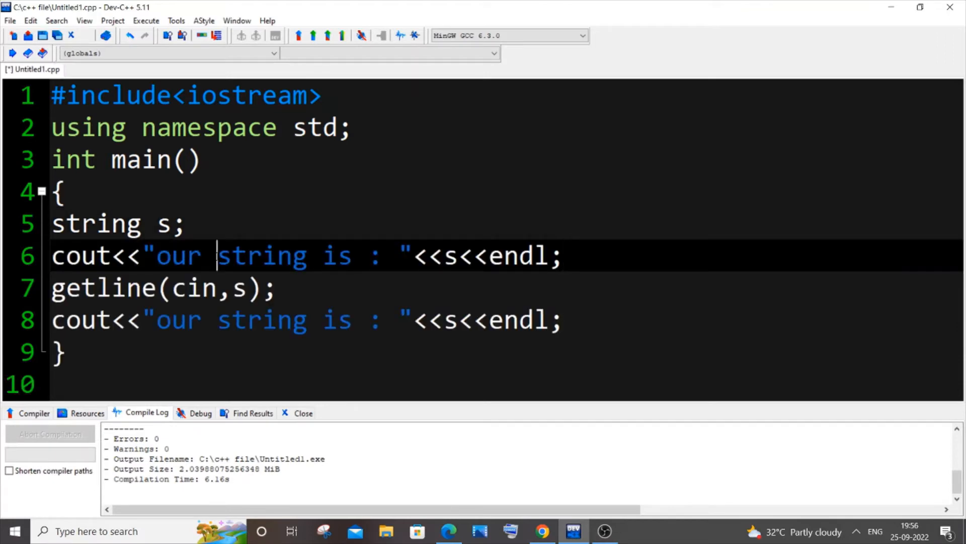
- Add the prompt cout<<"enter string : "<<endl; before getline and compile-run
{"action": "type", "text": "ente"}
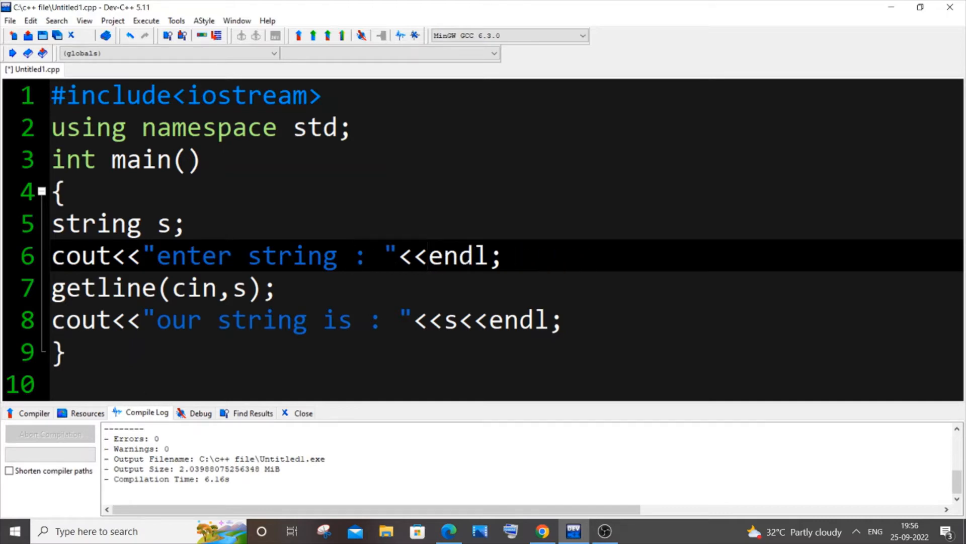
{"action": "key", "text": "ctrl+s"}
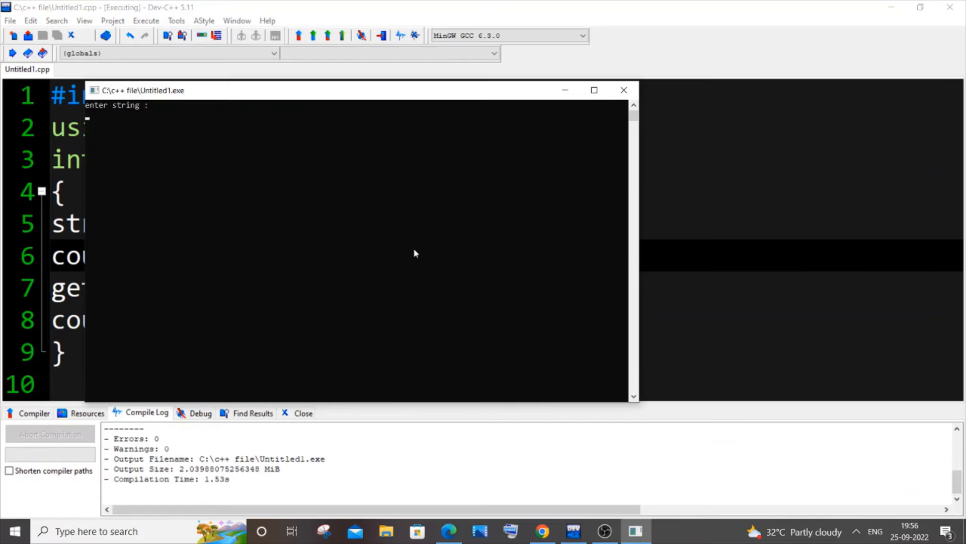
- Enter hello world in the console so the program prints "our string is : hello world"
{"action": "left_click", "coordinate": [593, 90]}
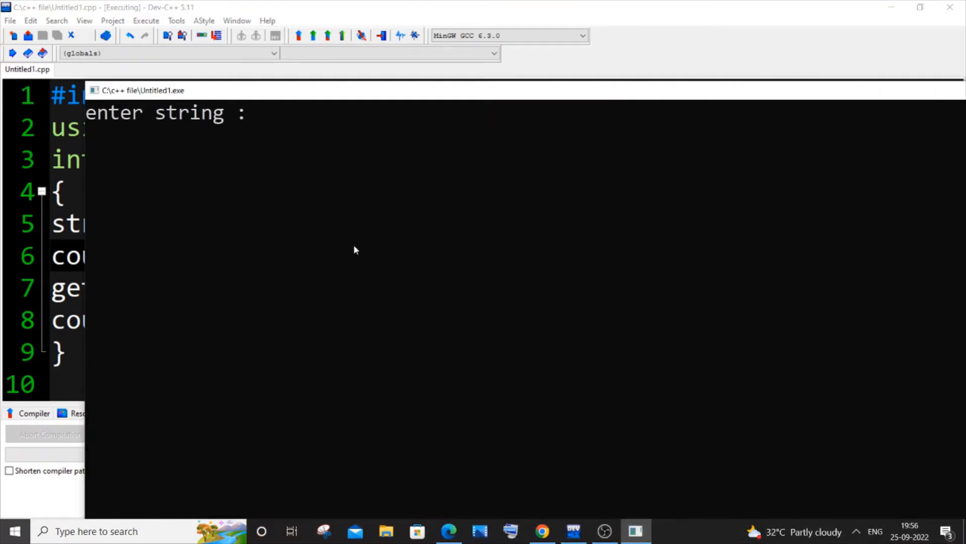
{"action": "type", "text": "hello"}
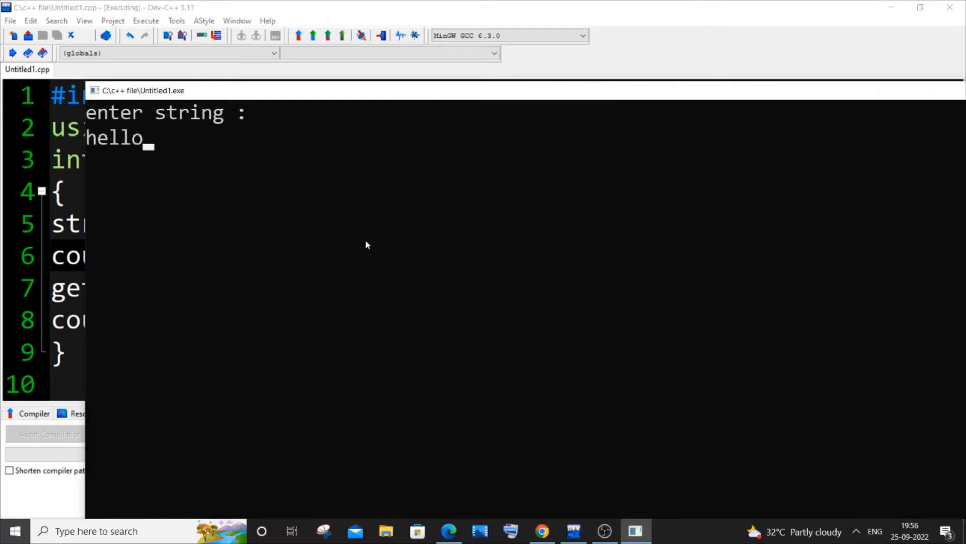
{"action": "type", "text": "world"}
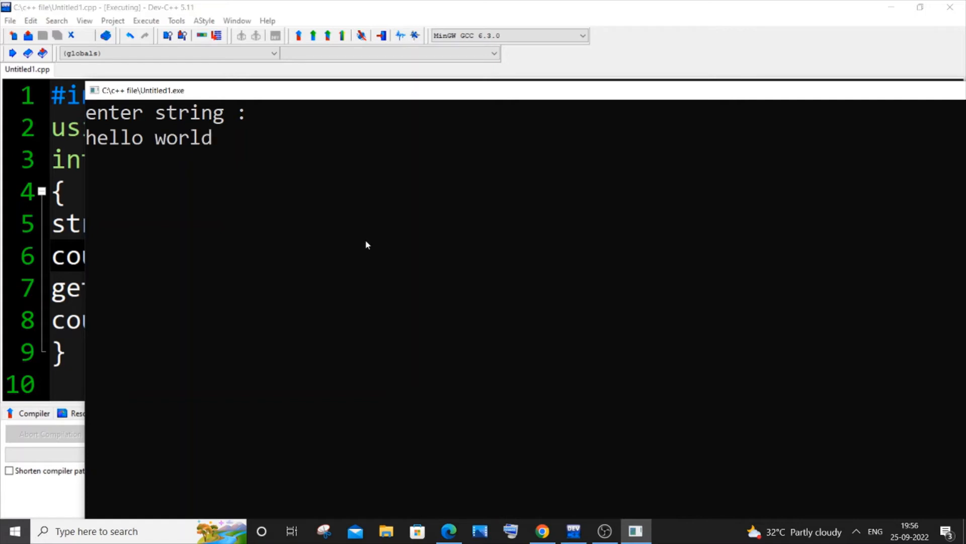
{"action": "key", "text": "enter"}
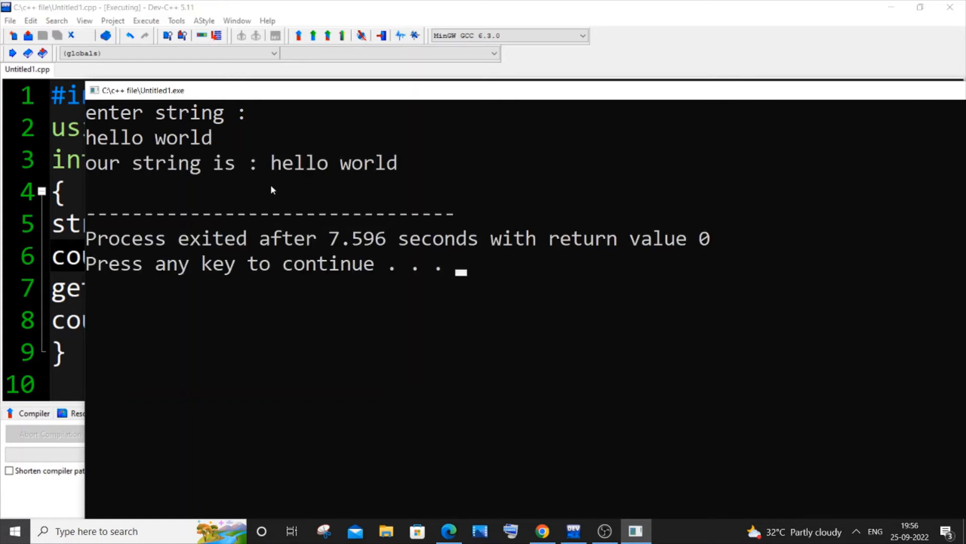
{"action": "left_click_drag", "start_coordinate": [269, 162], "coordinate": [398, 162]}
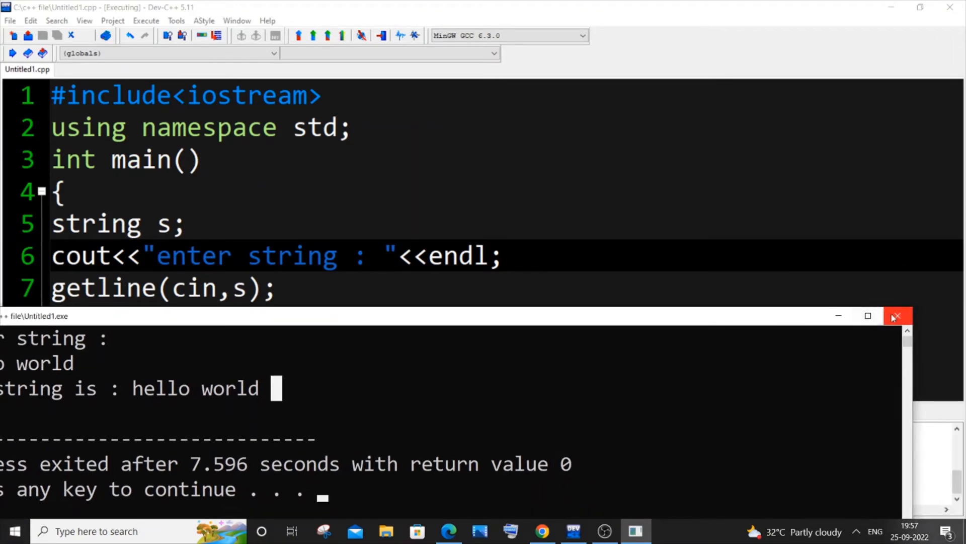
- Add cout<<s.size()<<endl; to print the string's size
{"action": "left_click", "coordinate": [897, 315]}
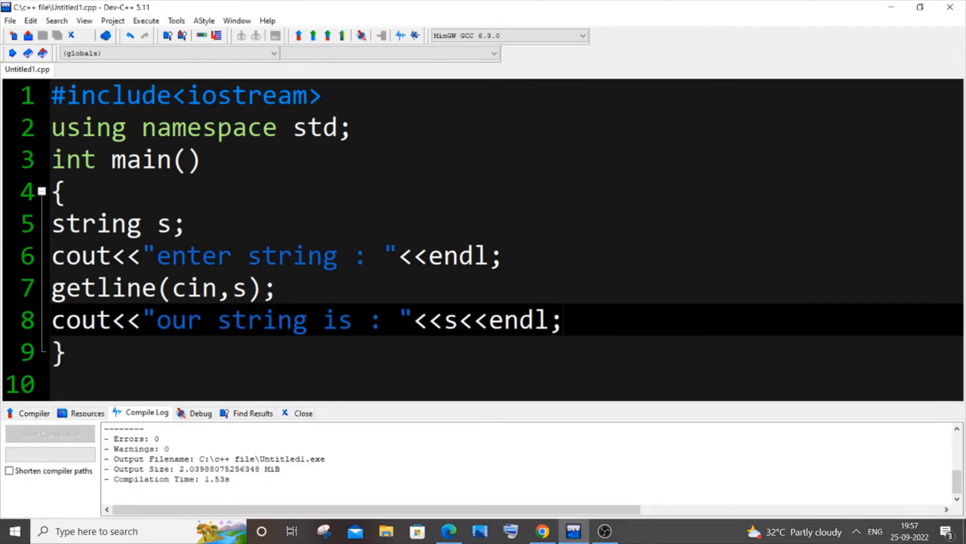
{"action": "type", "text": "co"}
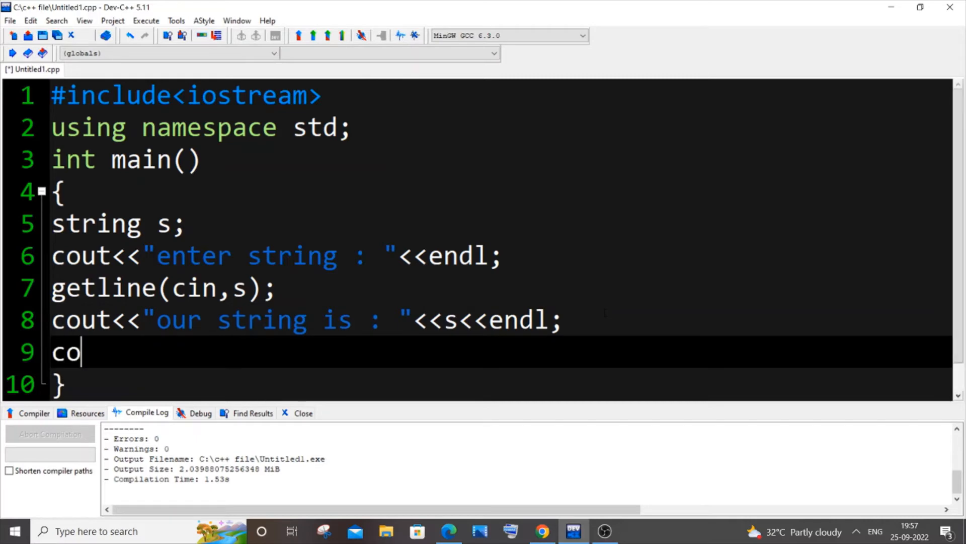
{"action": "type", "text": "ut<<"}
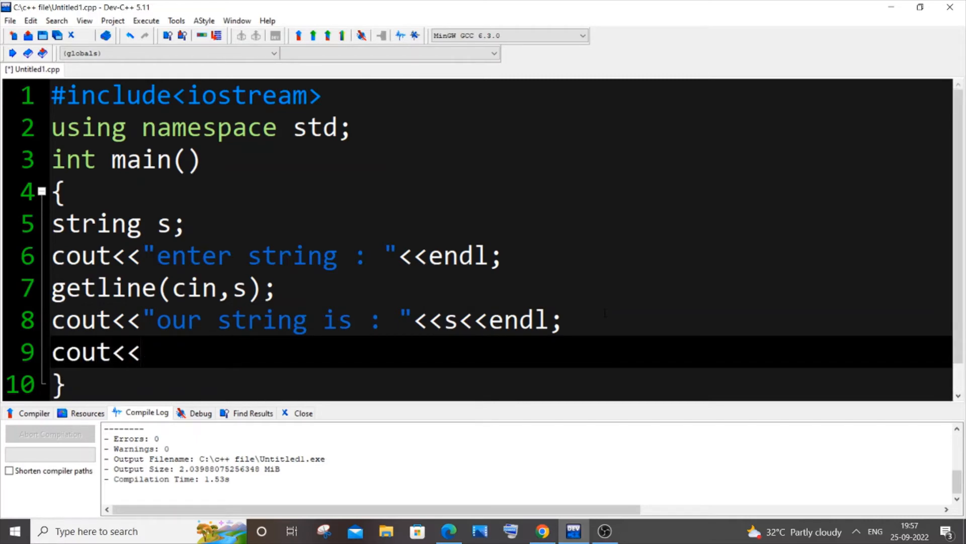
{"action": "type", "text": "s.size("}
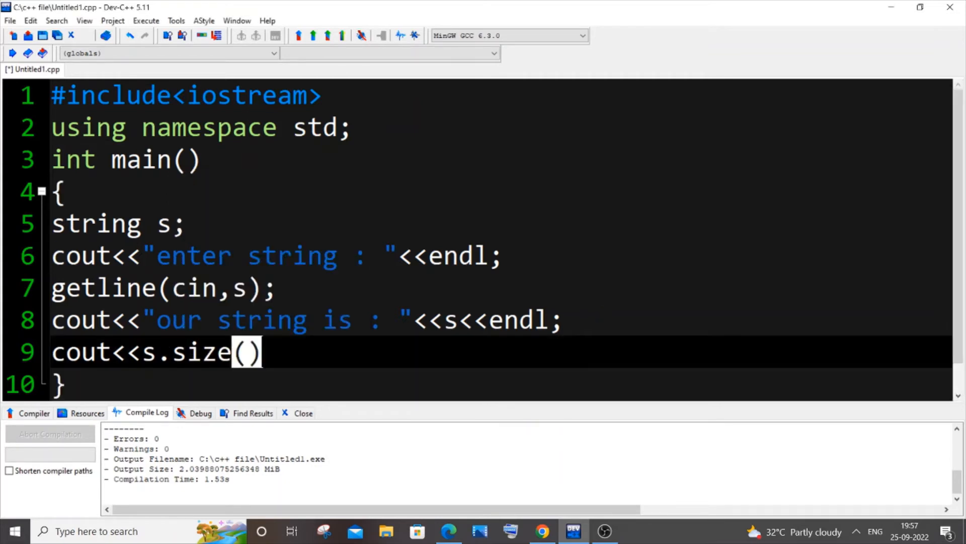
{"action": "type", "text": "<<E"}
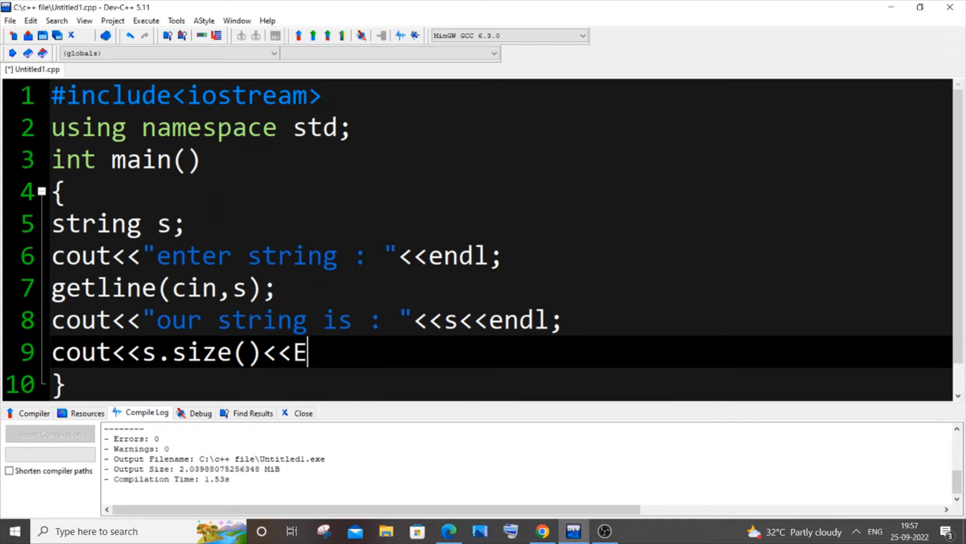
{"action": "type", "text": "nd"}
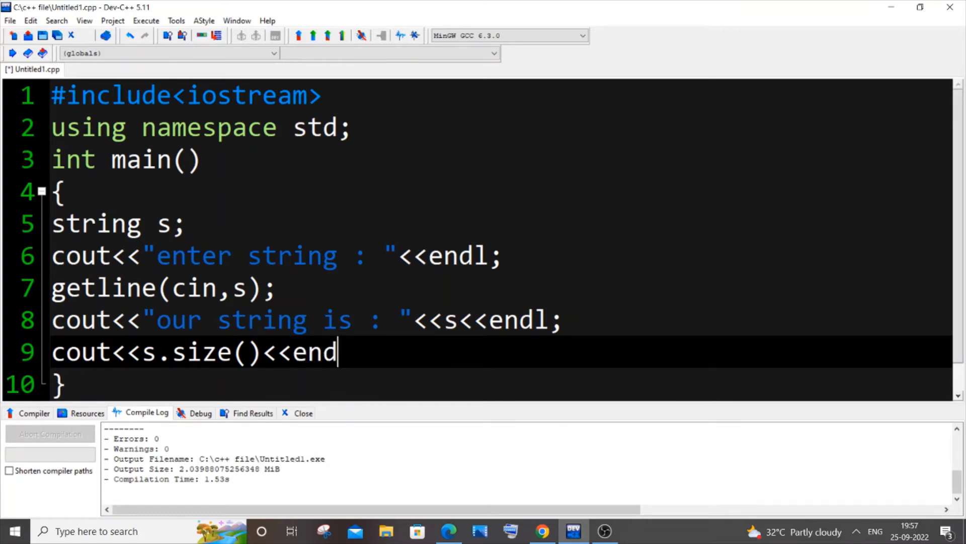
{"action": "type", "text": "l;"}
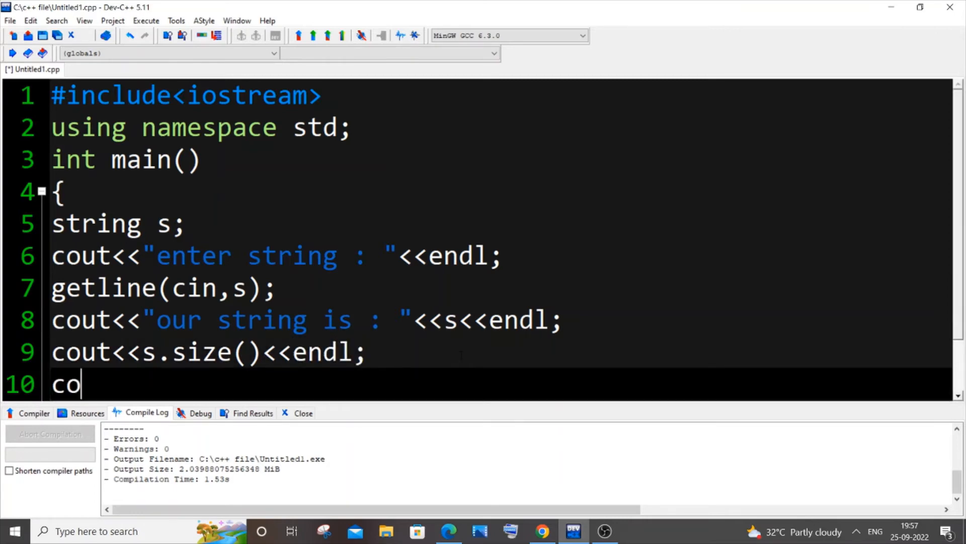
- Add cout<<s[1]; to print the string's second character
{"action": "type", "text": "ut<<s"}
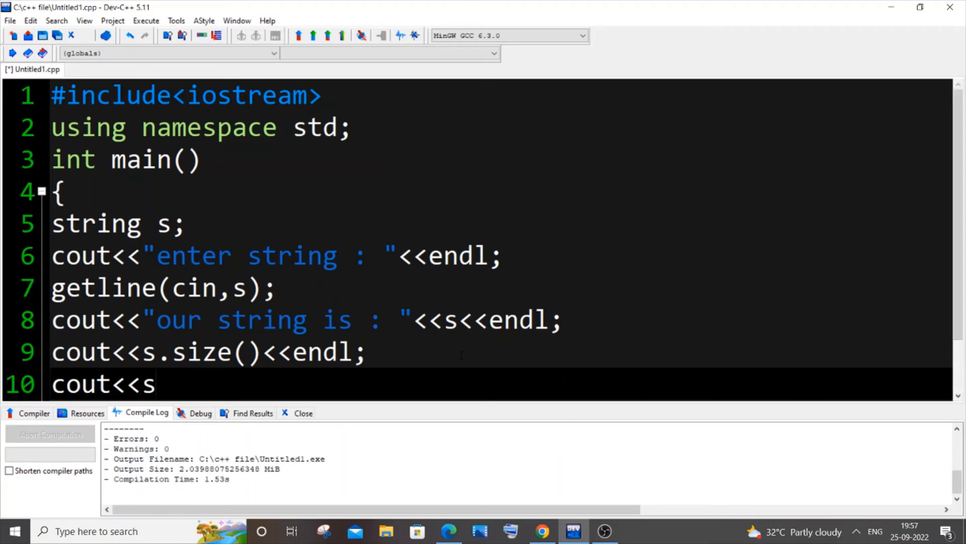
{"action": "type", "text": "[]"}
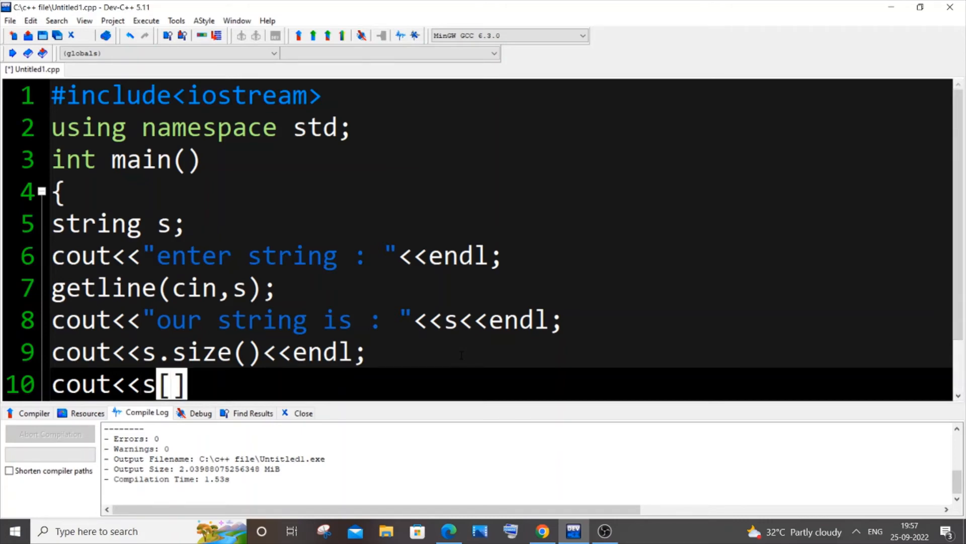
{"action": "type", "text": "1];"}
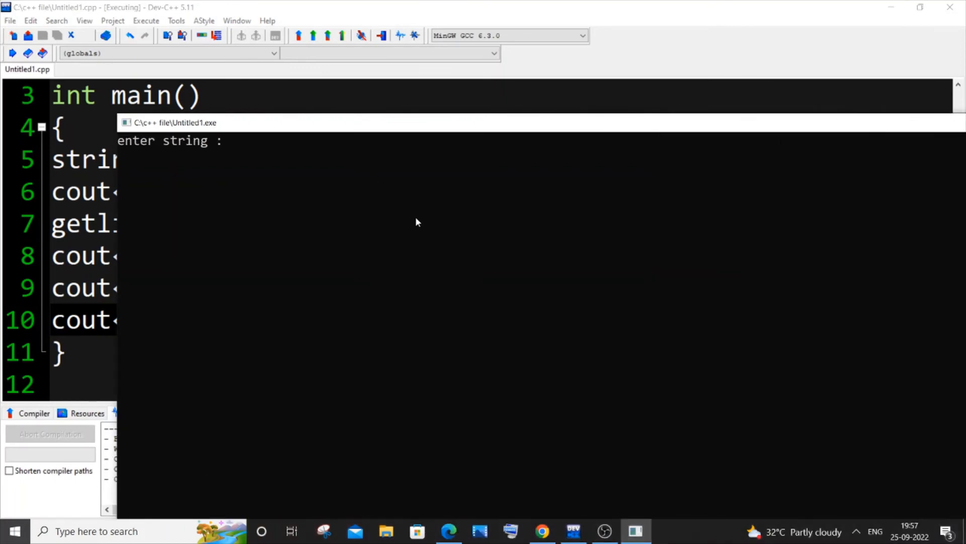
- Enter hello world at the running program's prompt in the console
{"action": "type", "text": "hel"}
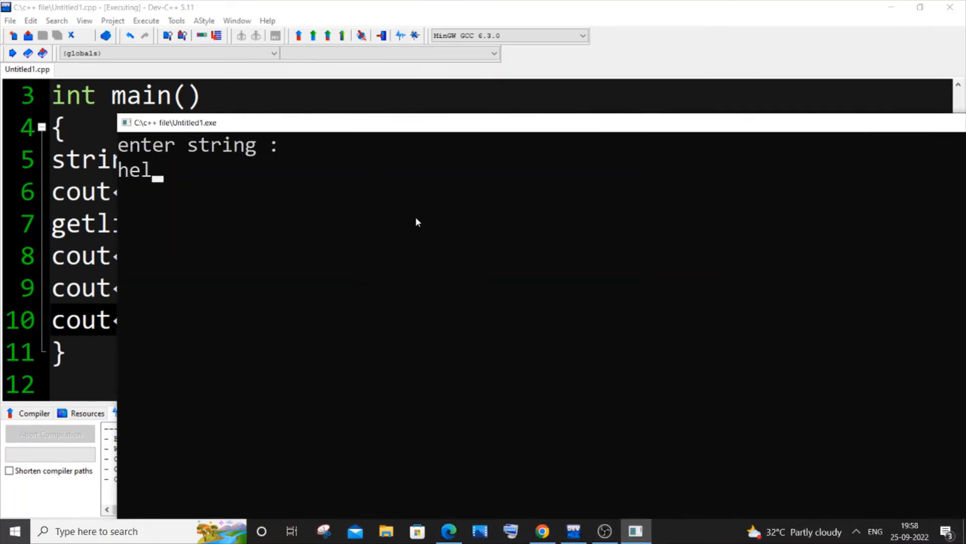
{"action": "type", "text": "lo worl"}
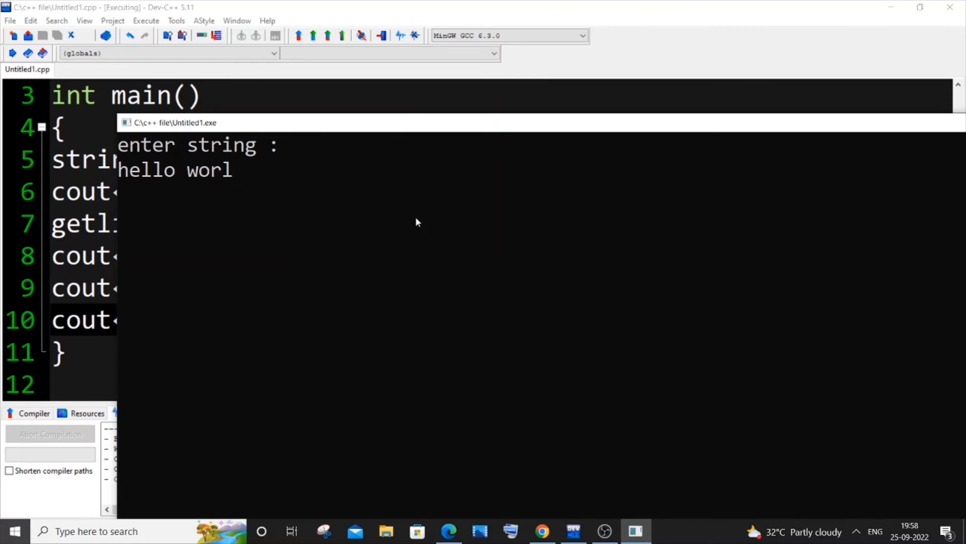
{"action": "type", "text": "d"}
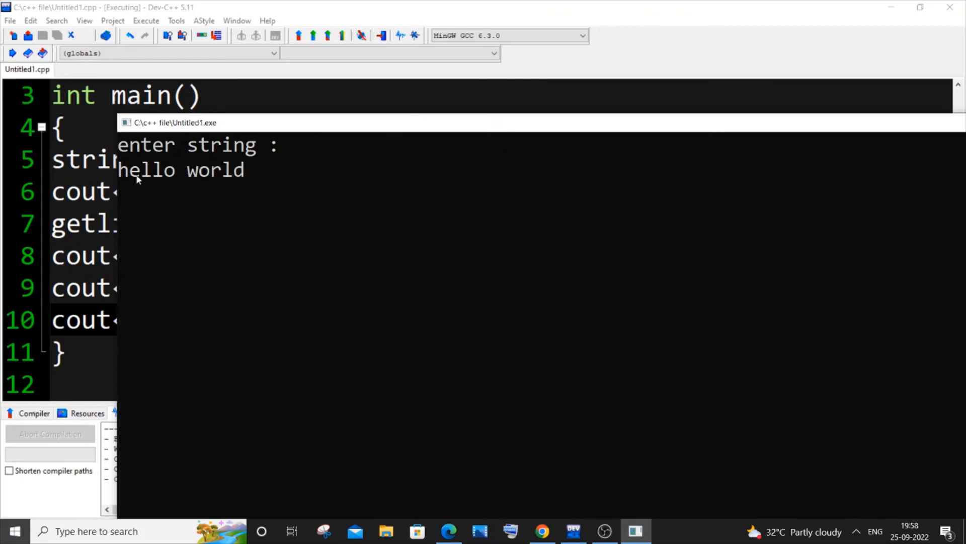
{"action": "mouse_move", "coordinate": [172, 174]}
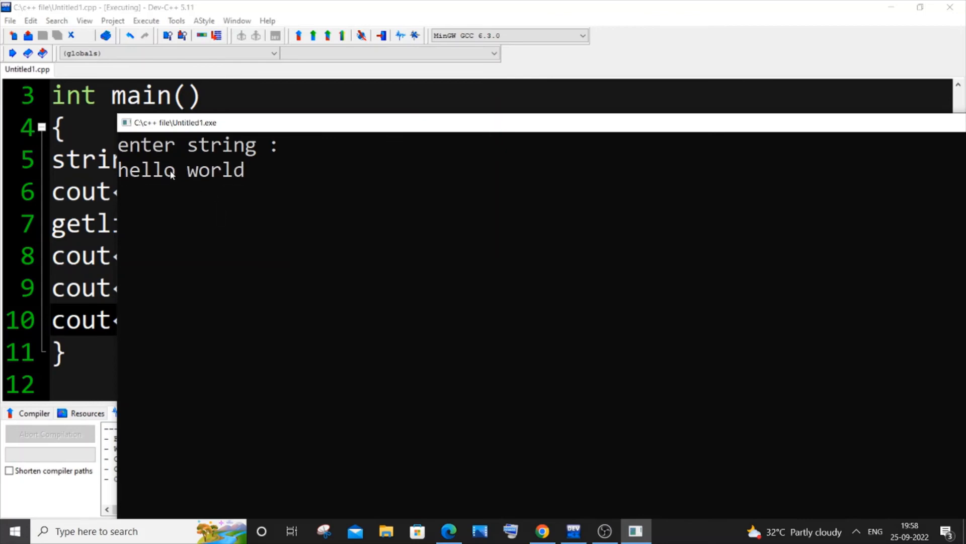
{"action": "mouse_move", "coordinate": [209, 180]}
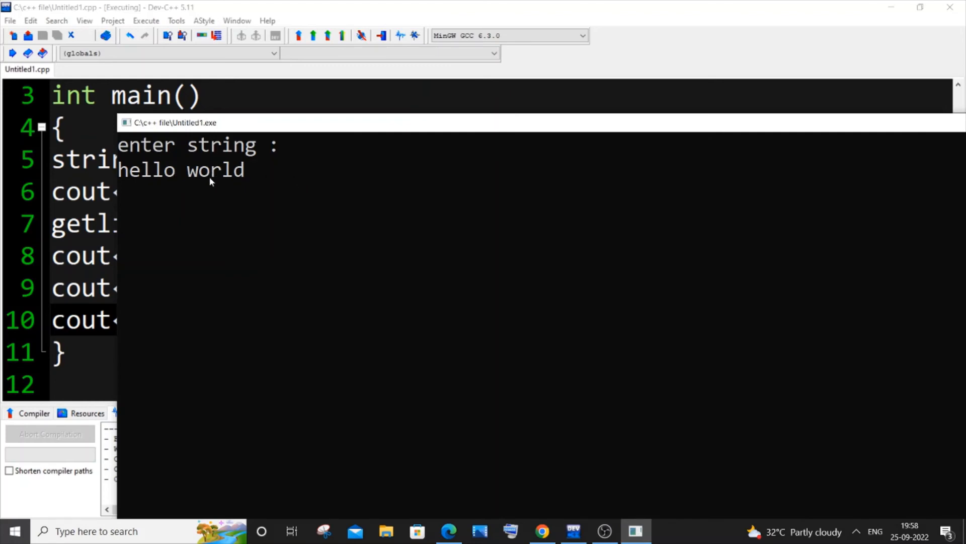
{"action": "mouse_move", "coordinate": [265, 175]}
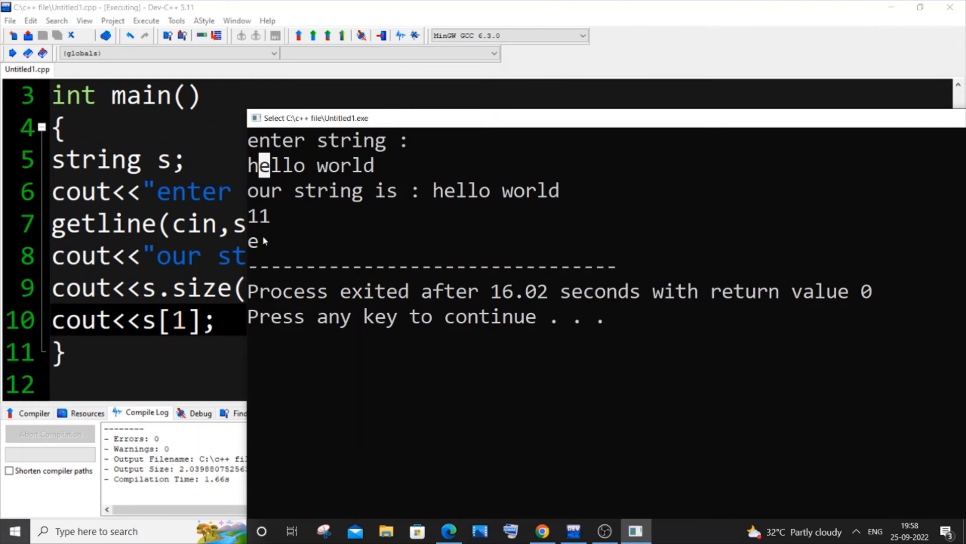
{"action": "mouse_move", "coordinate": [294, 247]}
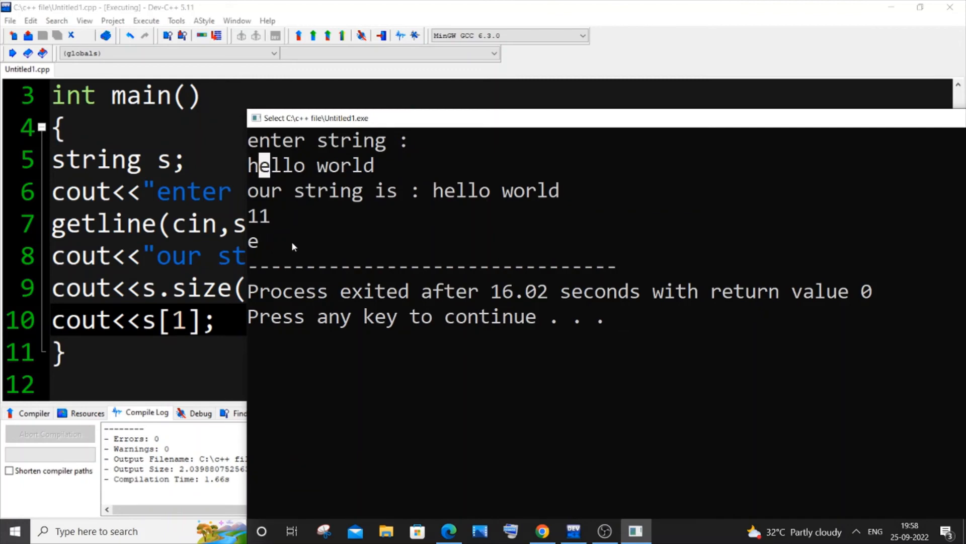
{"action": "left_click_drag", "start_coordinate": [314, 118], "coordinate": [232, 142]}
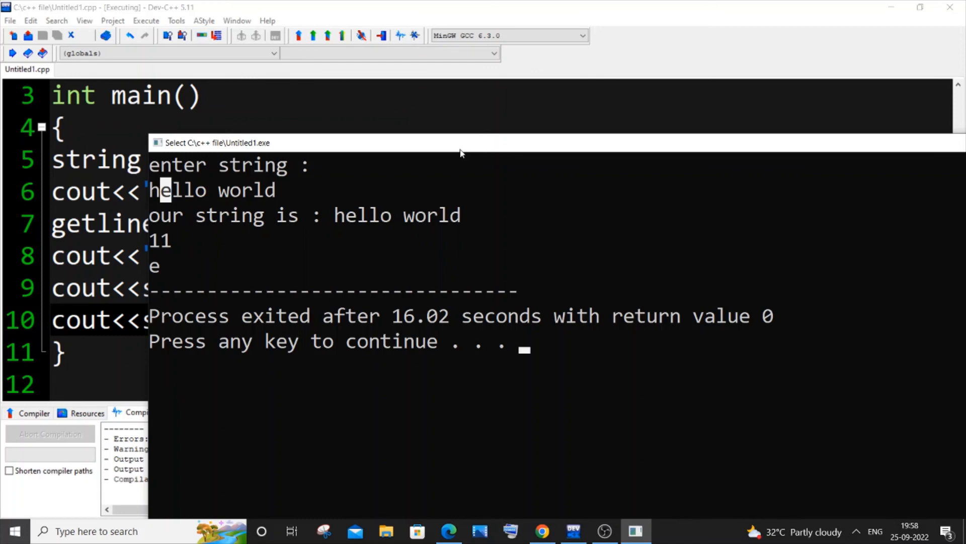
{"action": "mouse_move", "coordinate": [563, 503]}
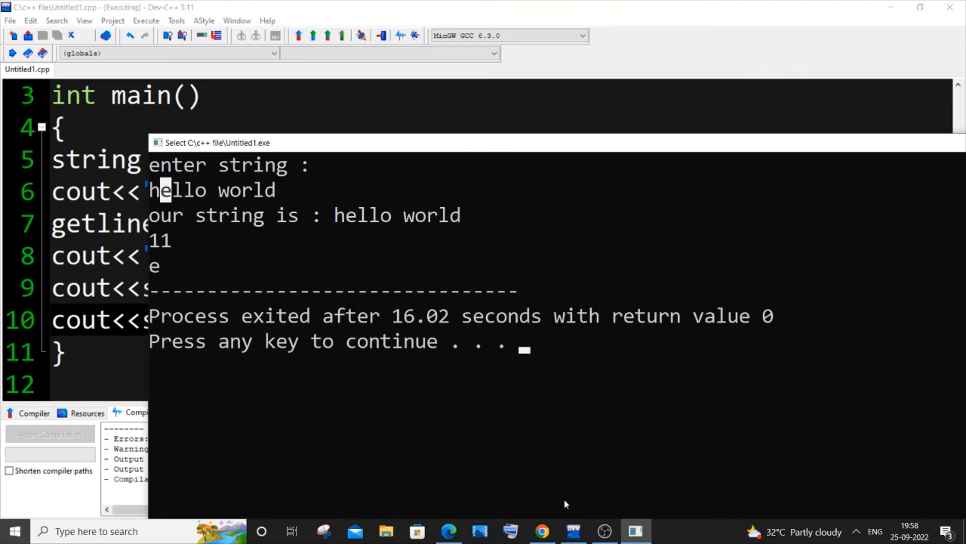